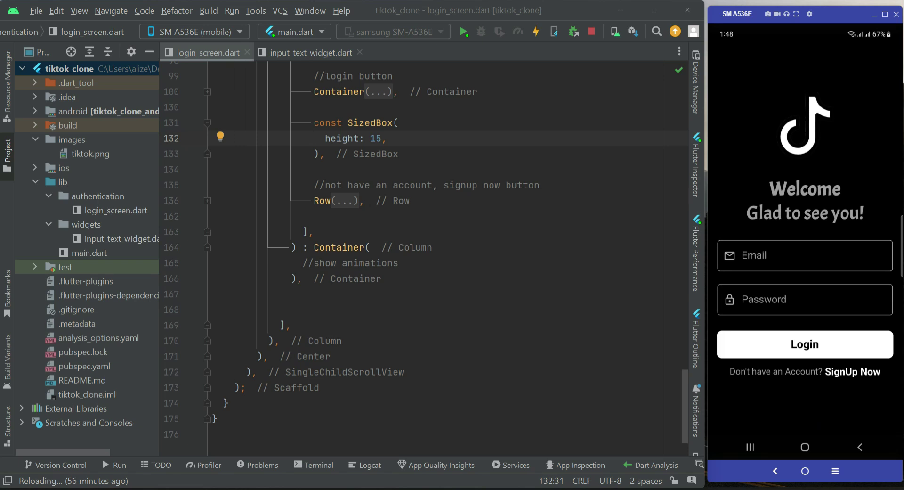
pyautogui.moveTo(807, 350)
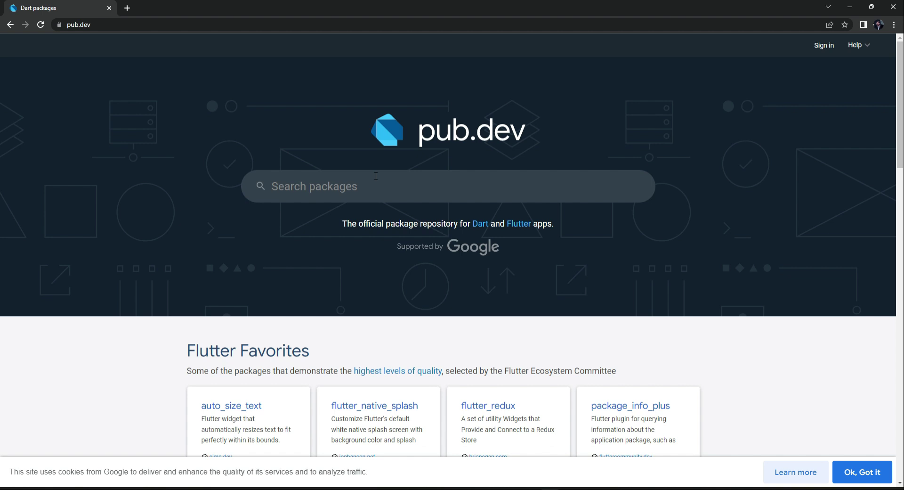
# Search pub.dev for simple_circular_progress_bar.
pyautogui.write('simple_circular_progress_bar')
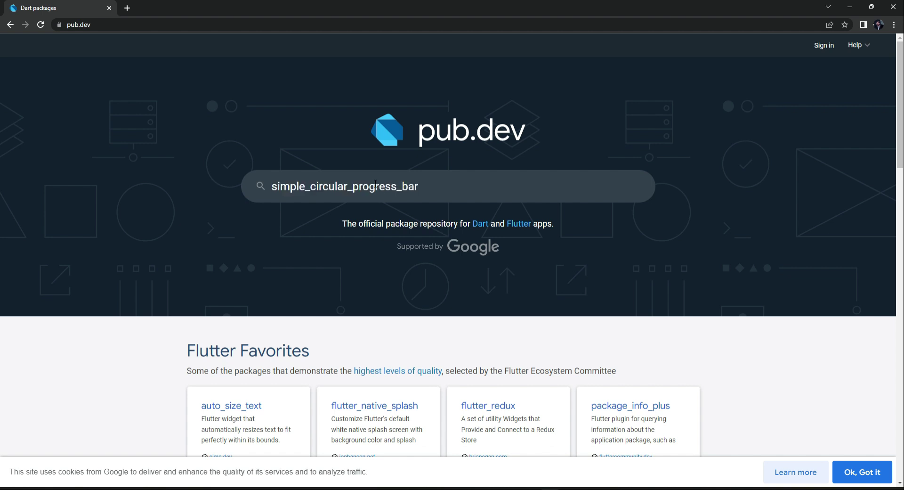
pyautogui.press('Return')
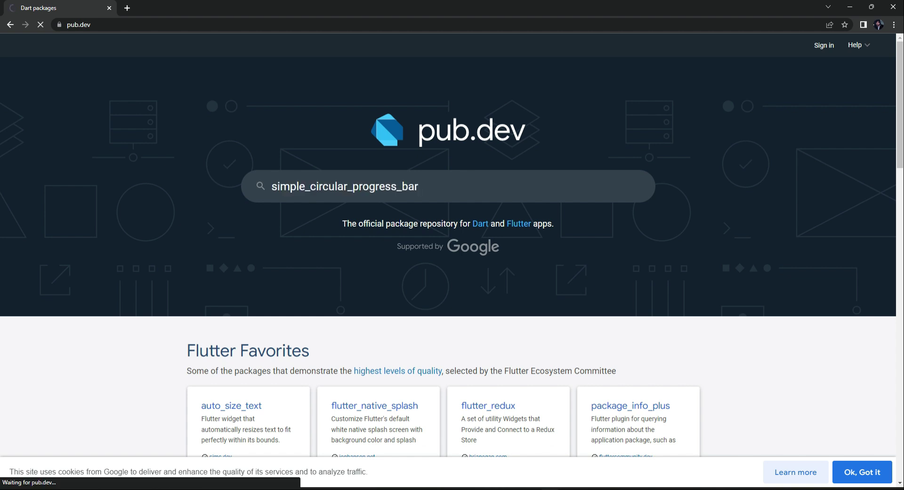
pyautogui.press('Return')
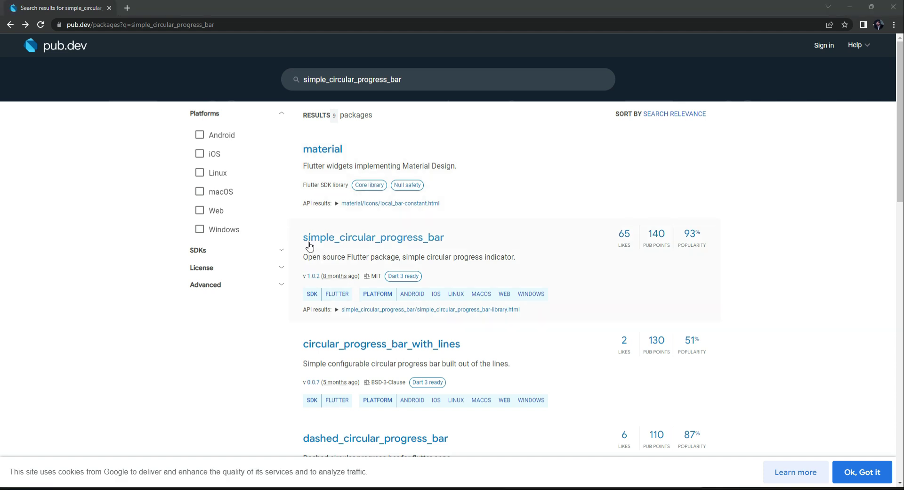
pyautogui.moveTo(342, 245)
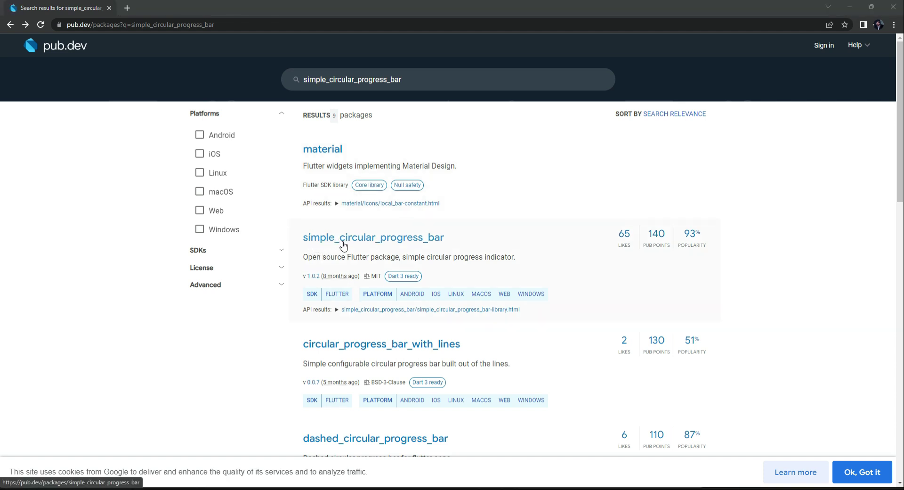
# Open the package page and view its Installing instructions with the dependency line.
pyautogui.click(373, 237)
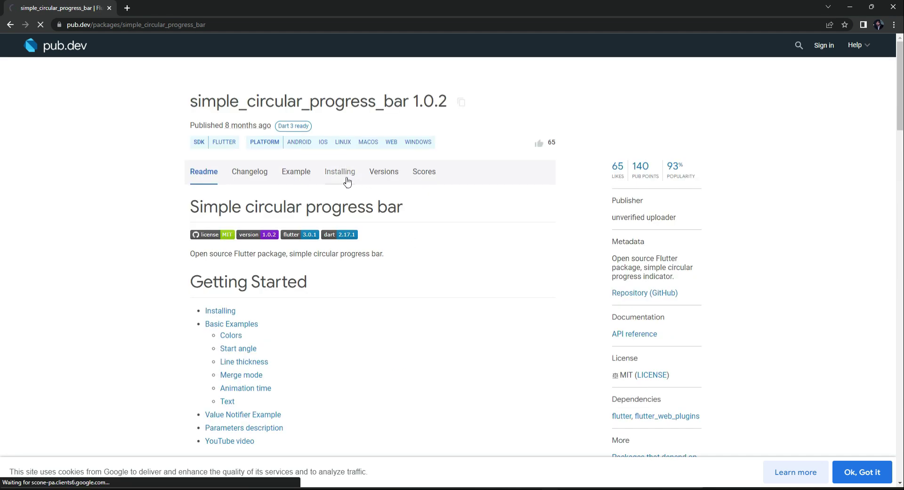
pyautogui.click(340, 171)
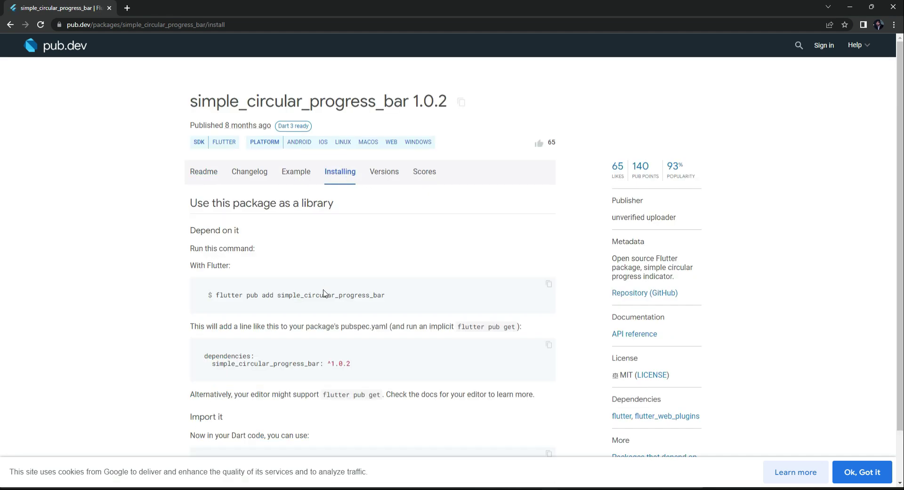
pyautogui.scroll(-3)
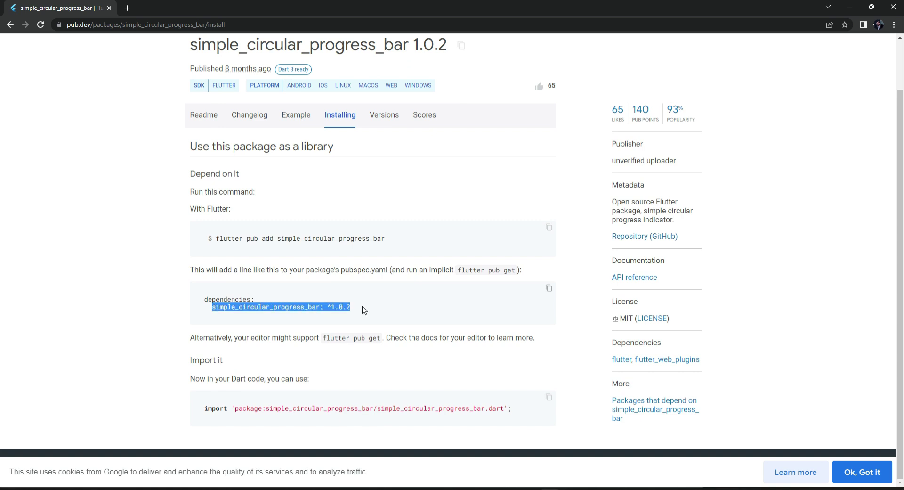
pyautogui.moveTo(531, 486)
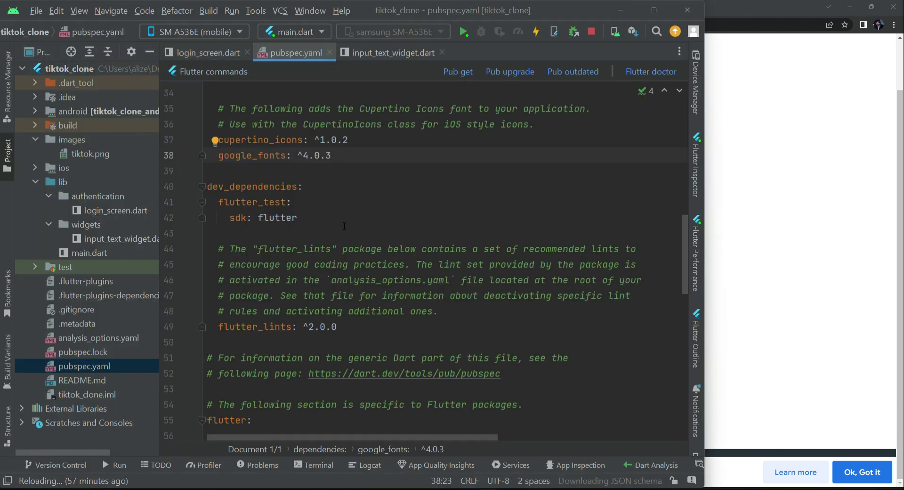
# Add simple_circular_progress_bar: ^1.0.2 under dependencies in pubspec.yaml and run Pub get.
pyautogui.write('simple_circular_progress_bar: ^1.0.2')
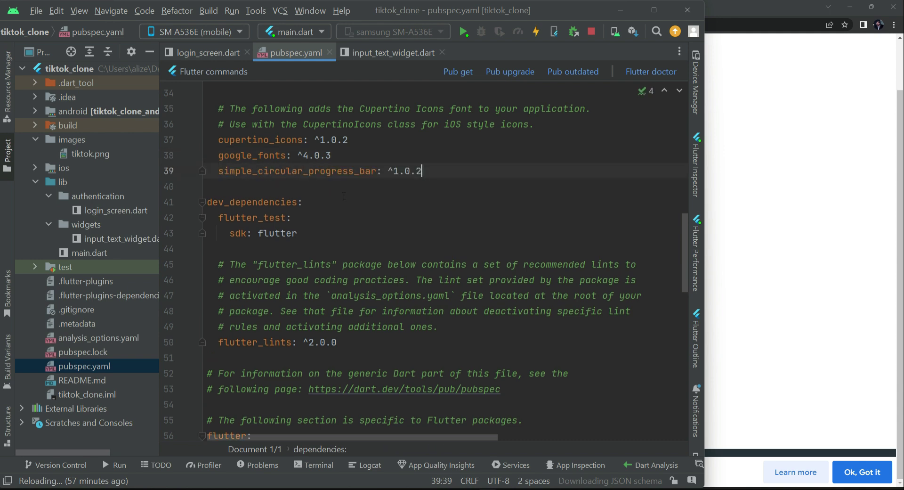
pyautogui.click(458, 72)
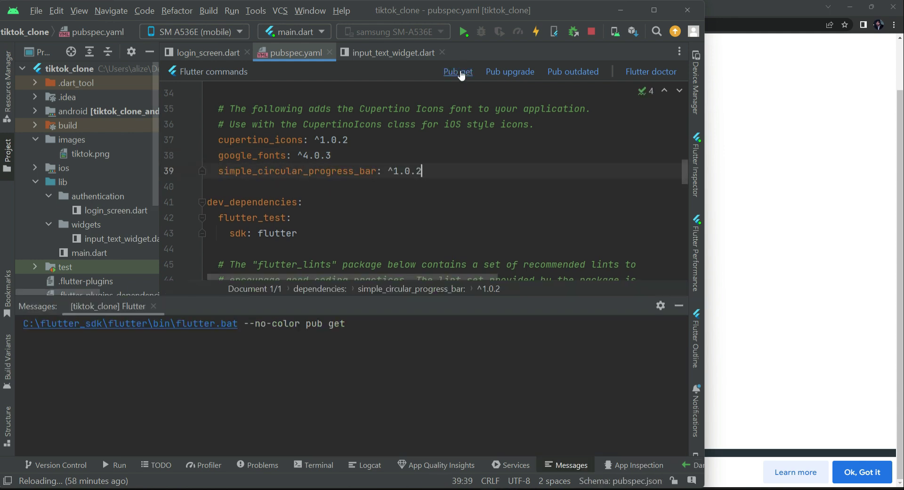
pyautogui.click(458, 70)
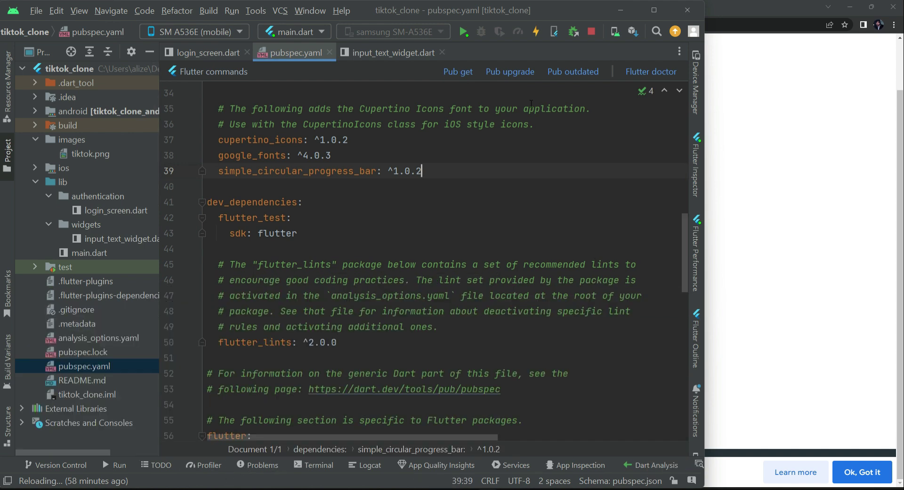
# Return to login_screen.dart at the empty line under the animations comment.
pyautogui.click(206, 52)
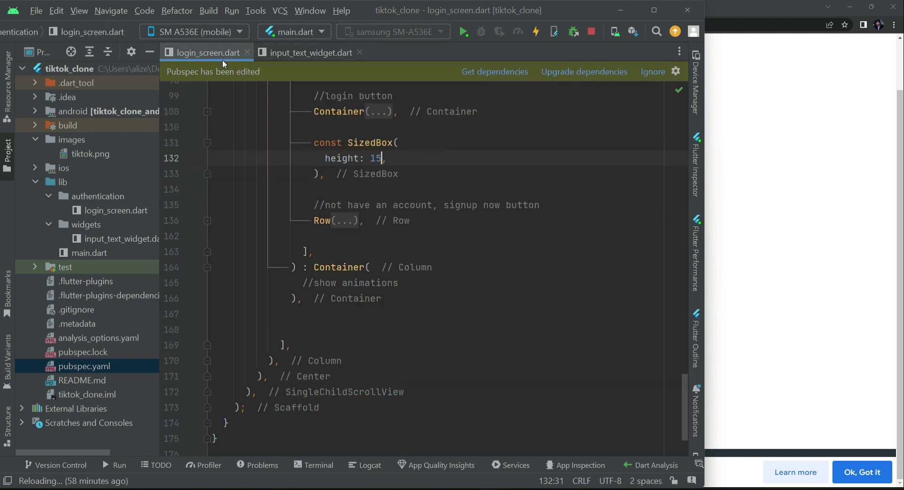
pyautogui.moveTo(261, 75)
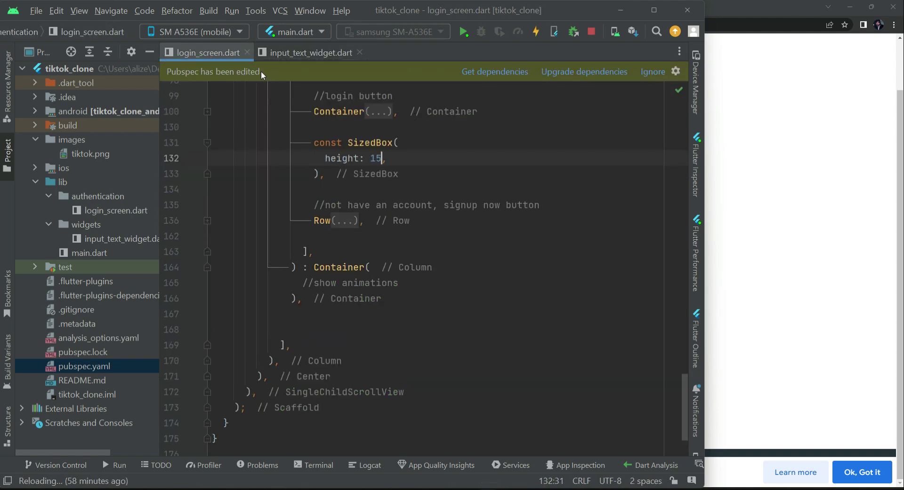
pyautogui.click(495, 72)
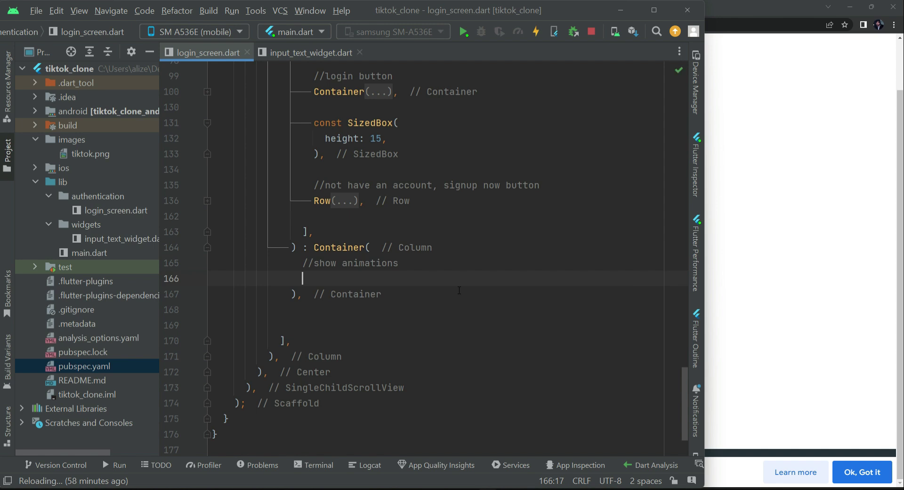
# Add a SimpleCircularProgressBar child with a progressColors list argument.
pyautogui.write('ch')
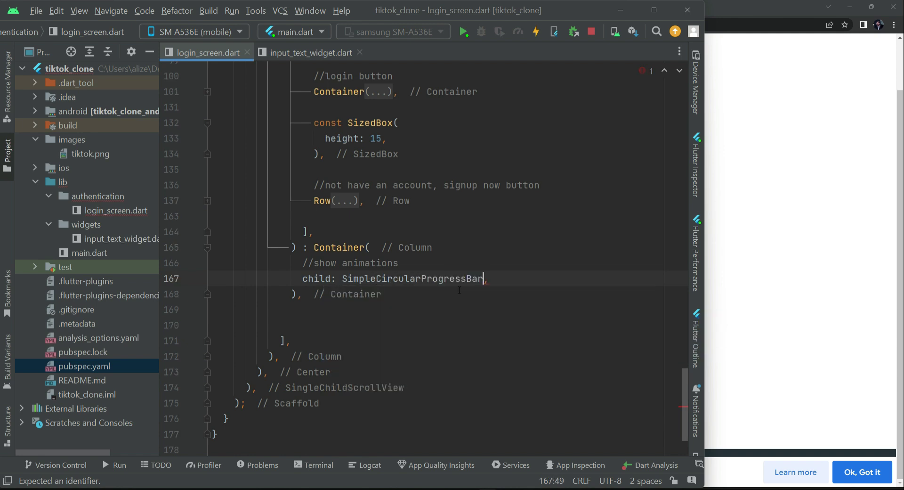
pyautogui.write('()')
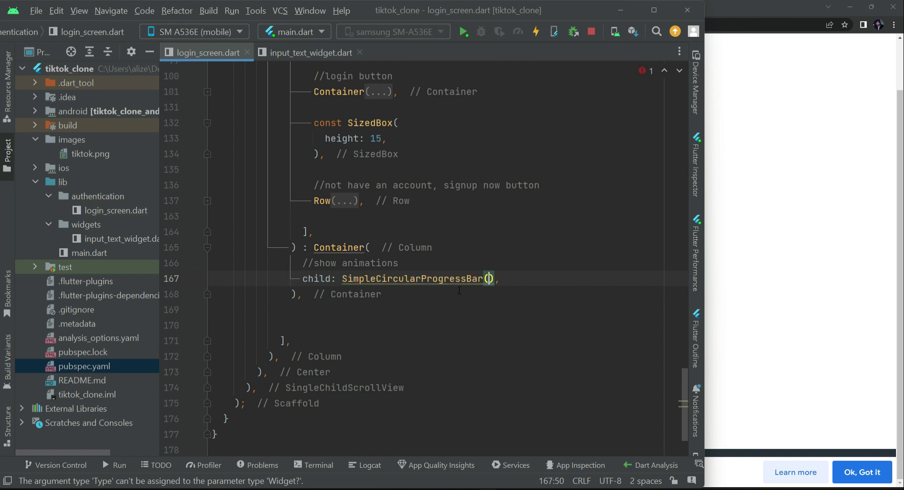
pyautogui.press('enter')
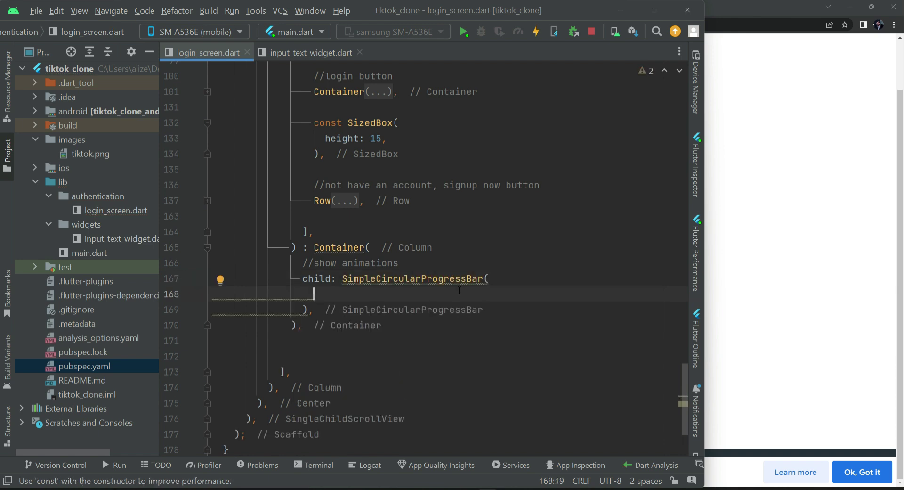
pyautogui.write('progressColors: [],')
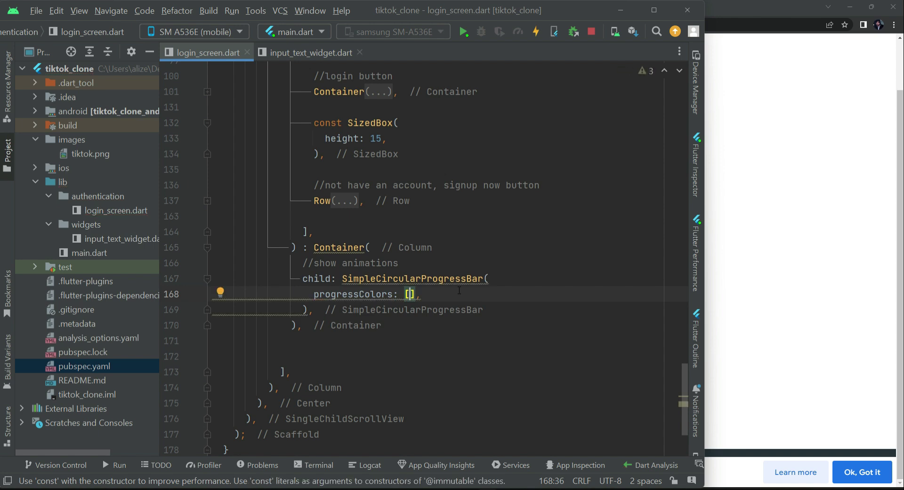
pyautogui.press('enter')
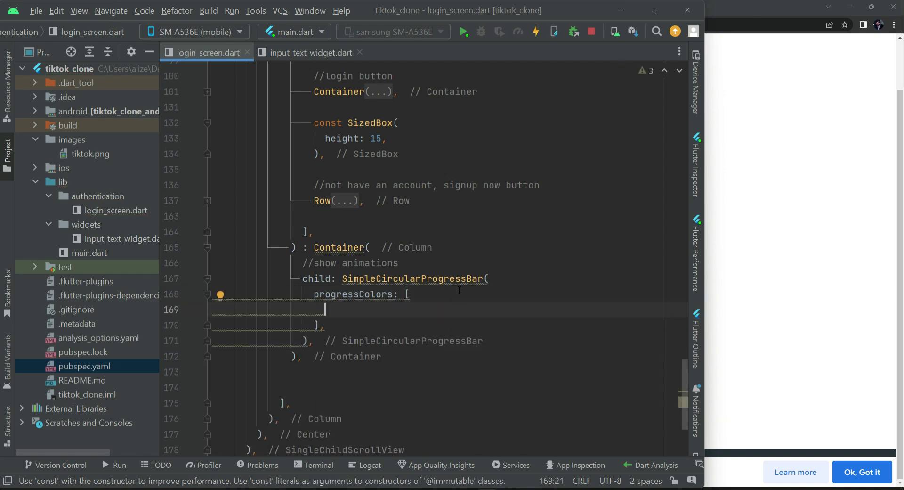
# List the progress colours green, blueAccent, red, amber and purpleAccent.
pyautogui.write('Colors')
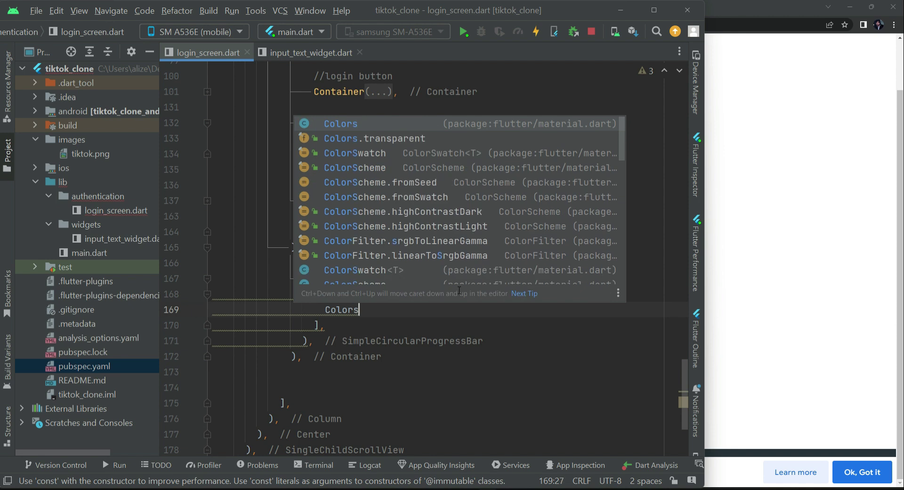
pyautogui.write('.green,')
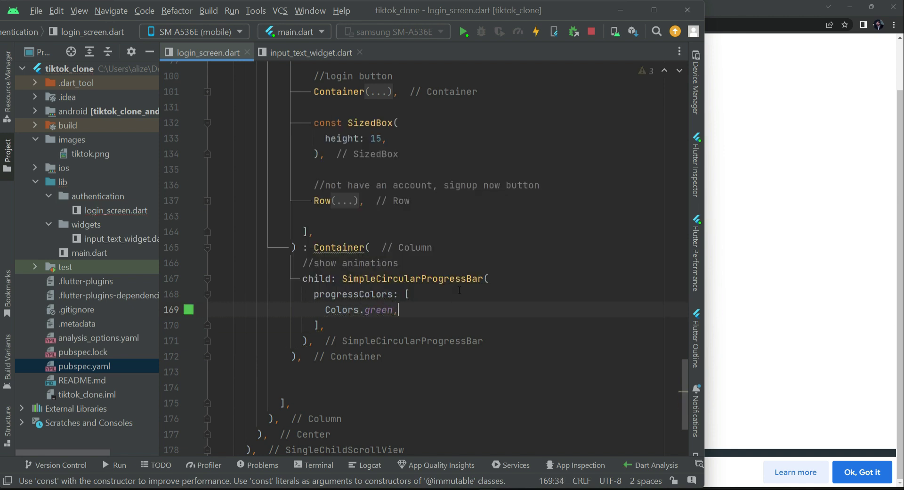
pyautogui.press('Return')
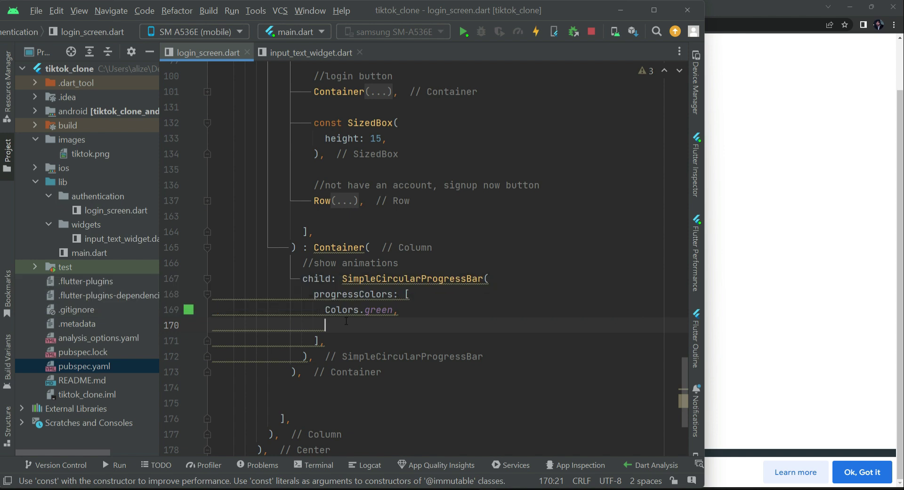
pyautogui.write('Color')
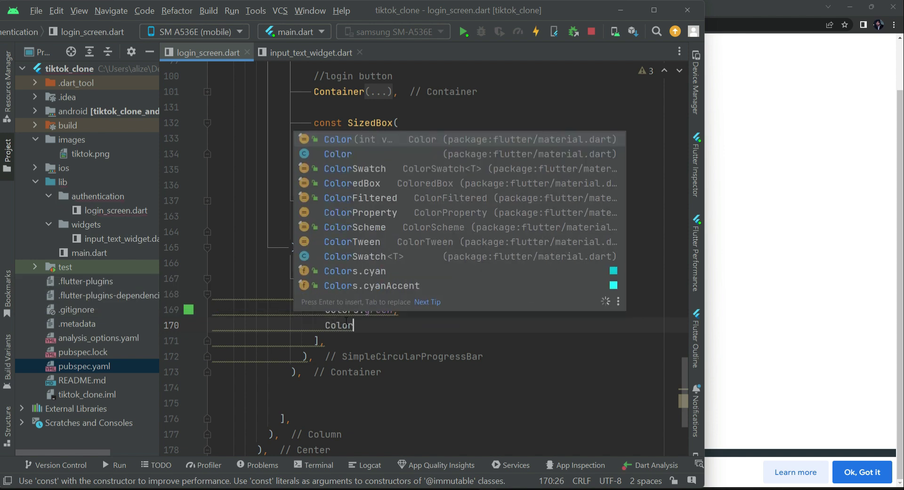
pyautogui.write('s.blueAccent')
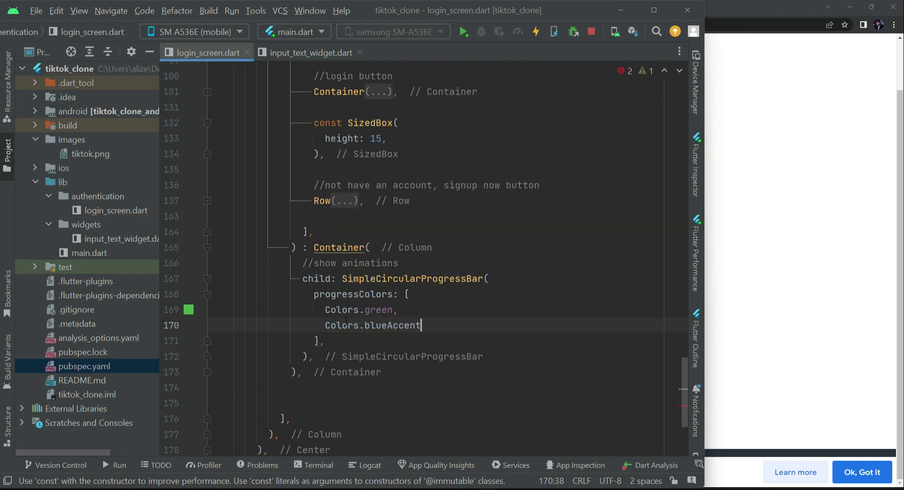
pyautogui.write('Colors.red')
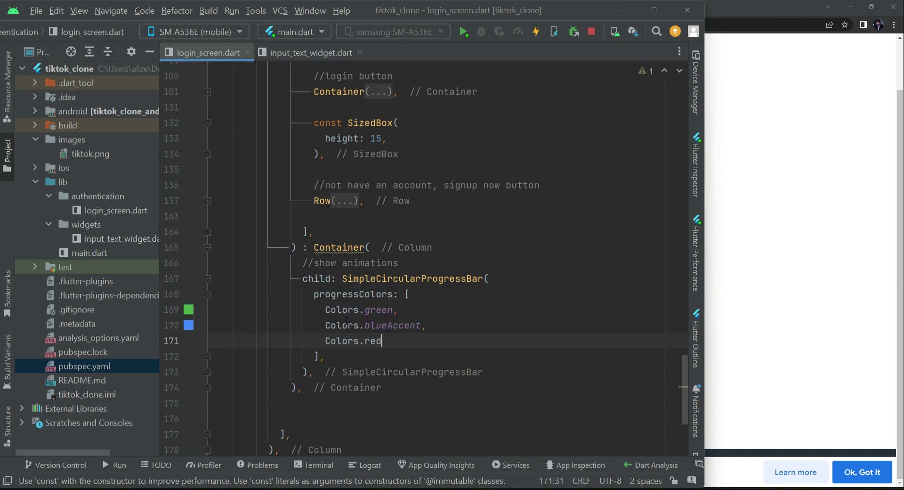
pyautogui.write('Colors.')
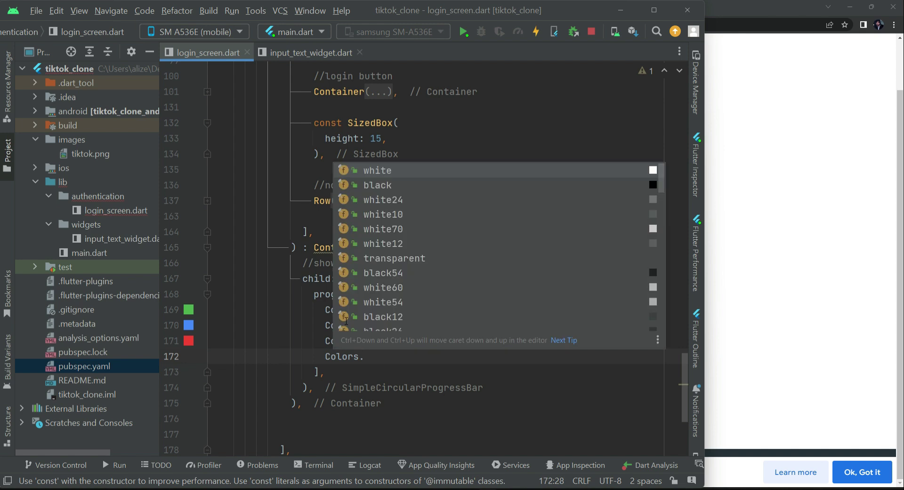
pyautogui.write('a')
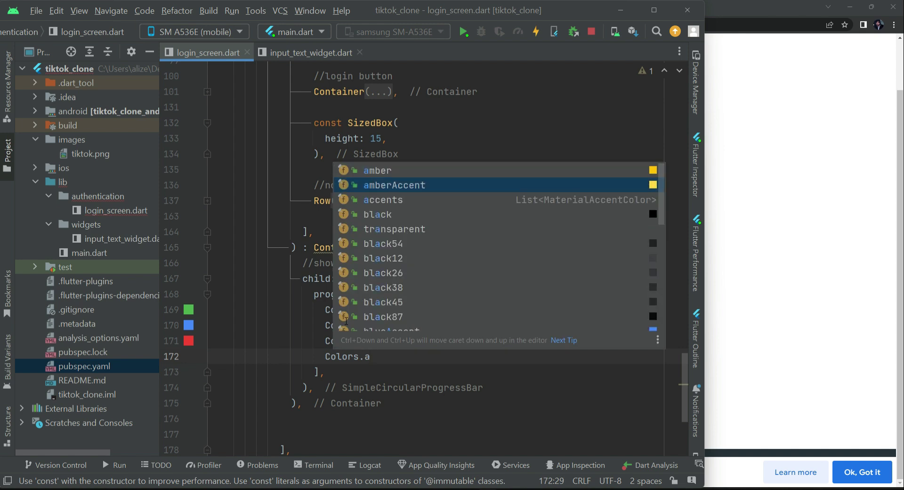
pyautogui.click(377, 169)
pyautogui.write('Colors.')
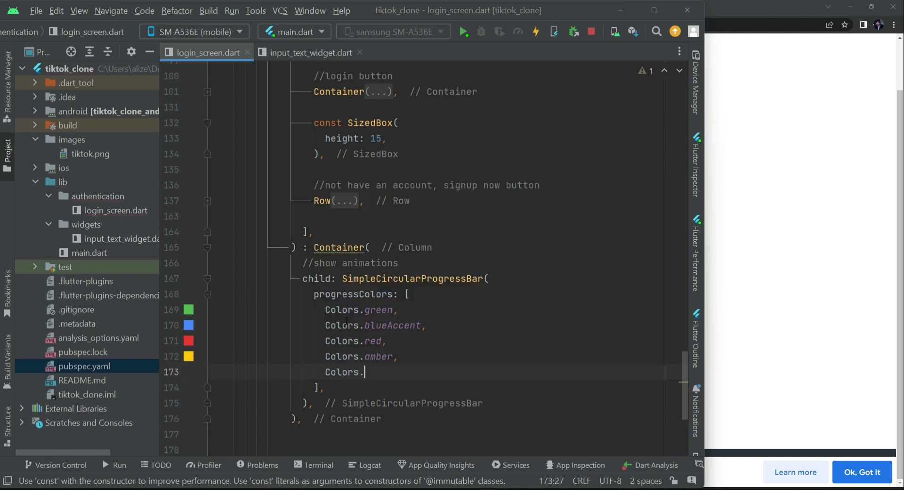
pyautogui.write('purpleAccent')
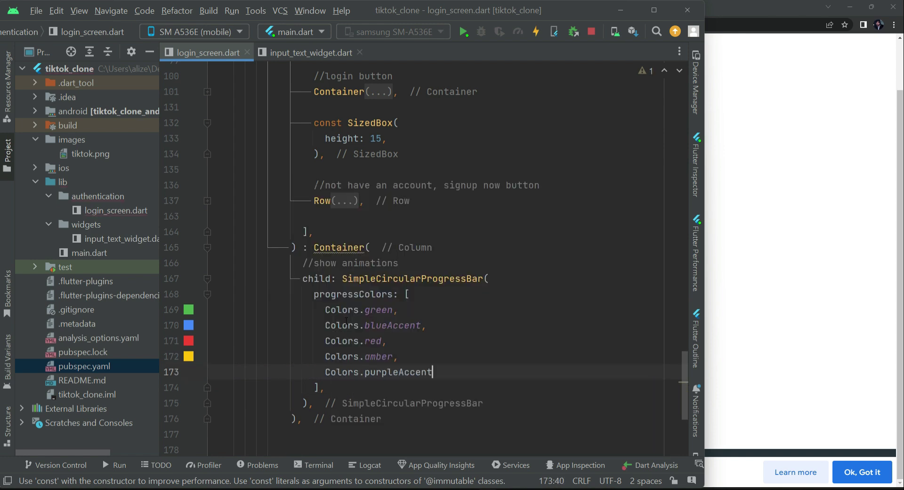
pyautogui.write(',')
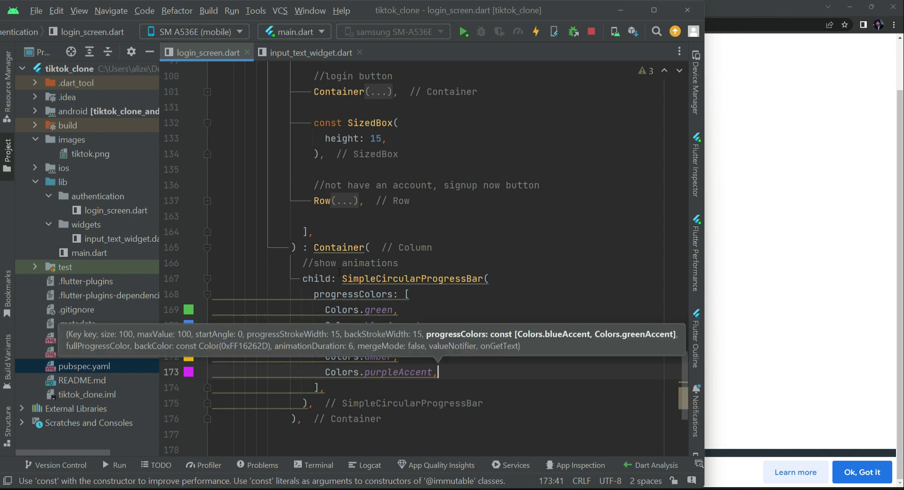
# Make the SimpleCircularProgressBar a const widget.
pyautogui.write('const')
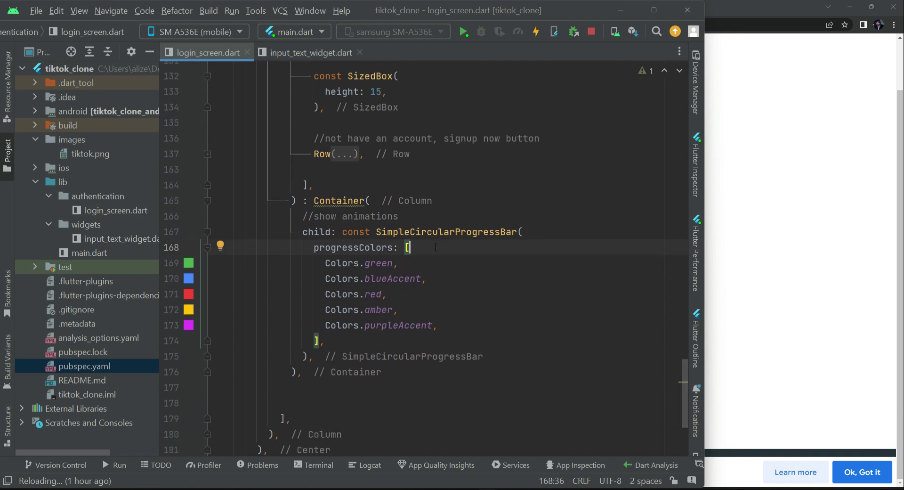
# Set animationDuration: 3 after the colour list.
pyautogui.click(328, 340)
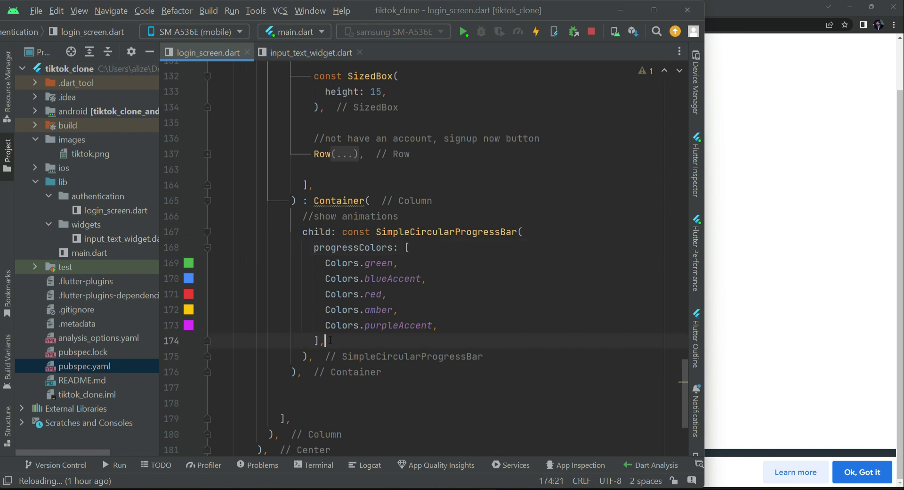
pyautogui.write('animationDuration: ,')
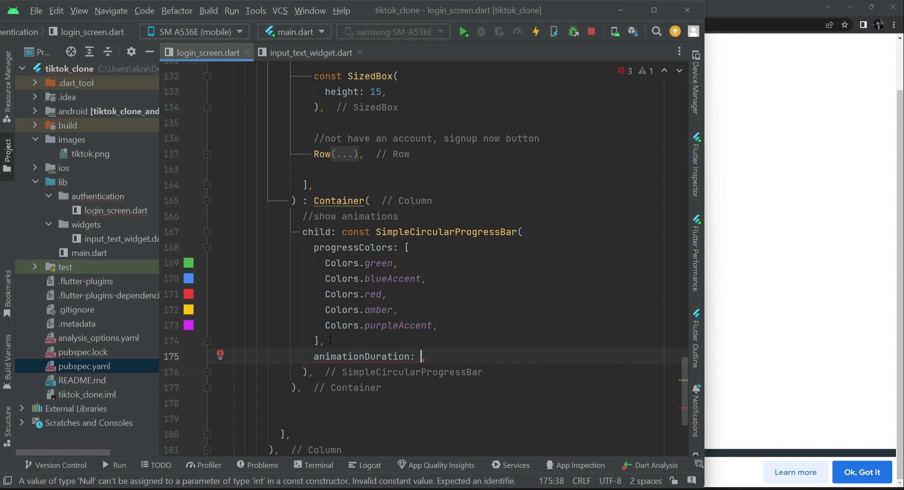
pyautogui.write('3')
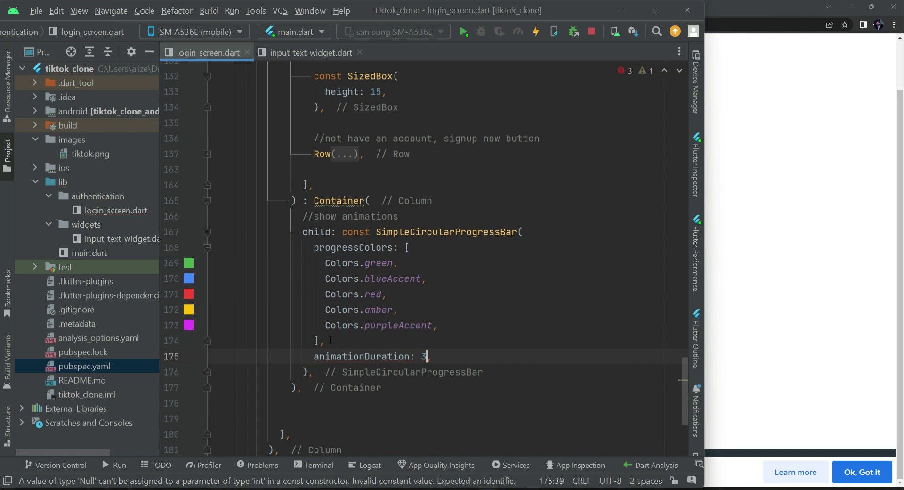
pyautogui.write(',')
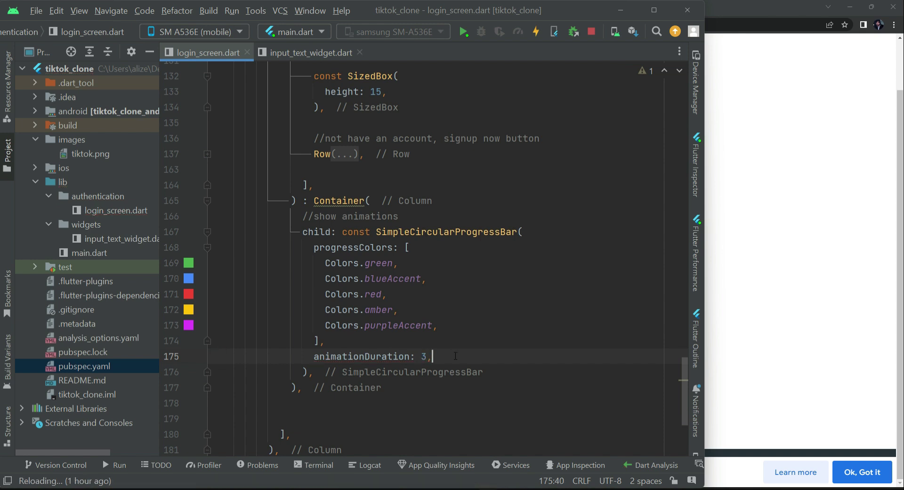
pyautogui.press('enter')
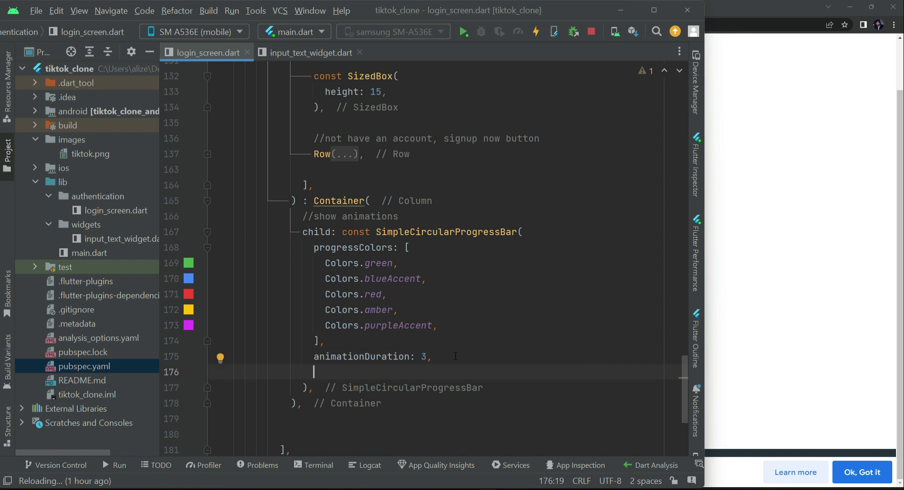
# Set backColor to Colors.white38.
pyautogui.write('backColor: C,')
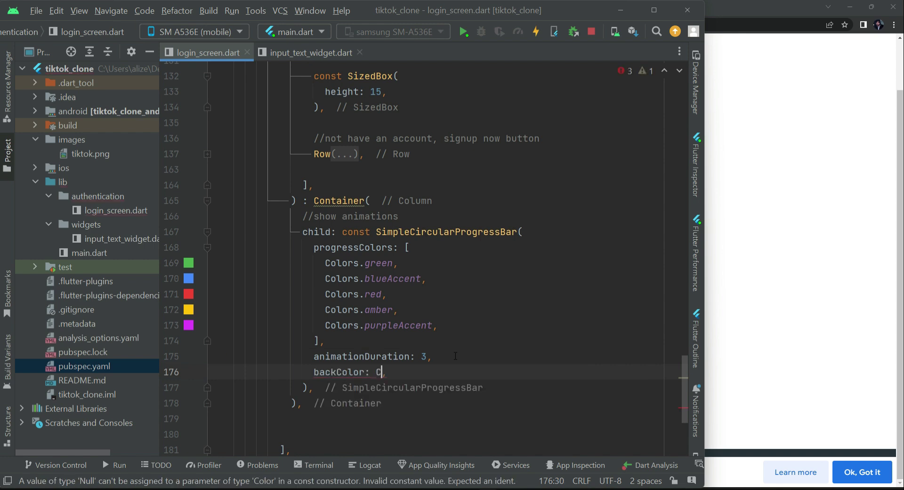
pyautogui.write('olors.')
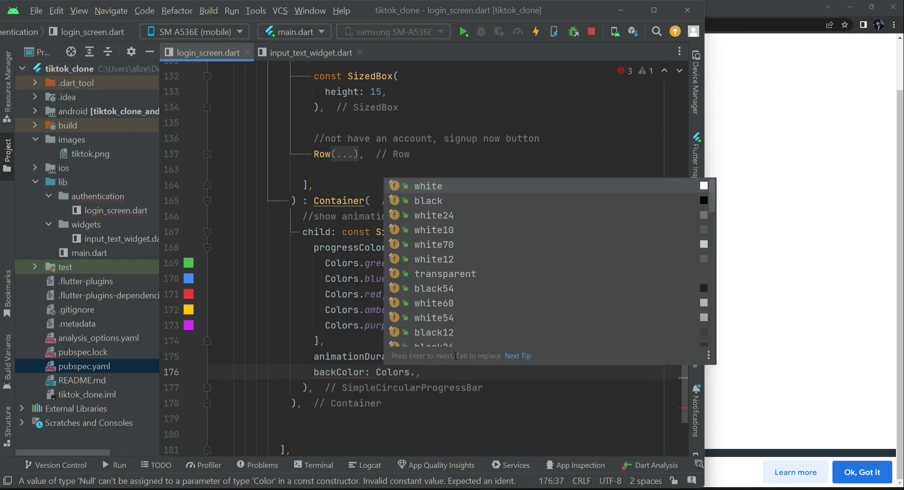
pyautogui.write('b')
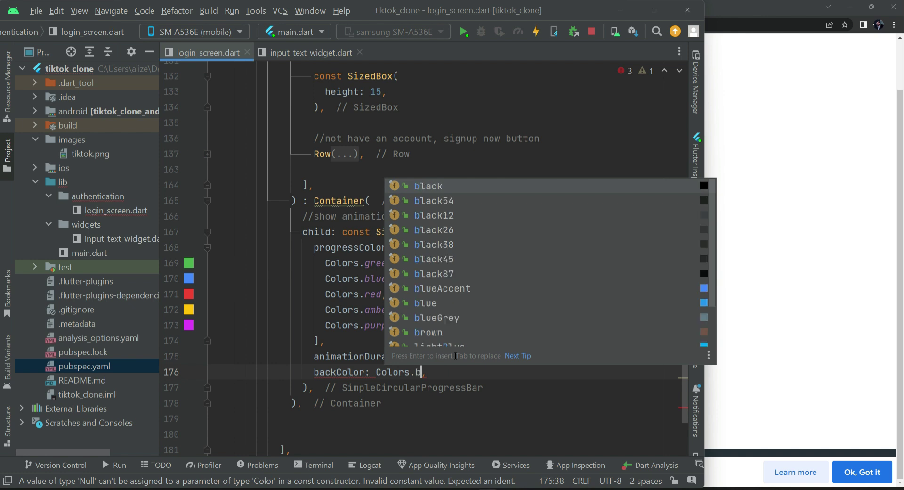
pyautogui.write('white')
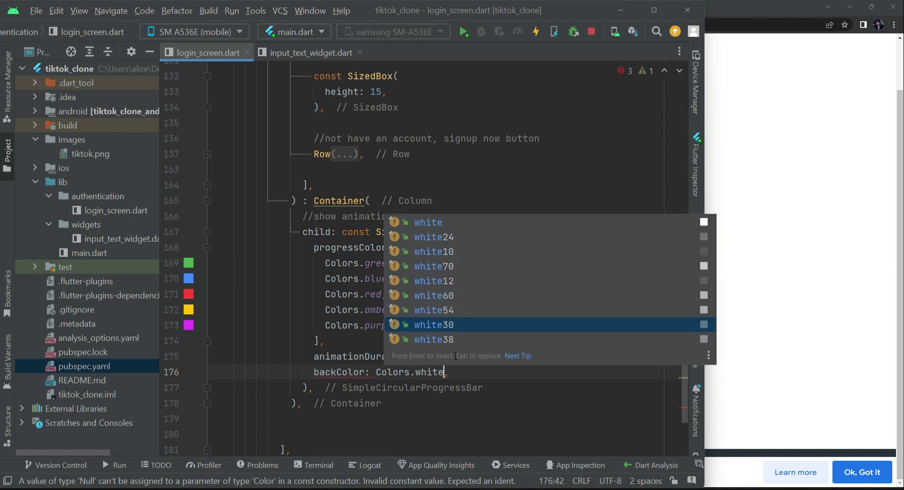
pyautogui.click(434, 339)
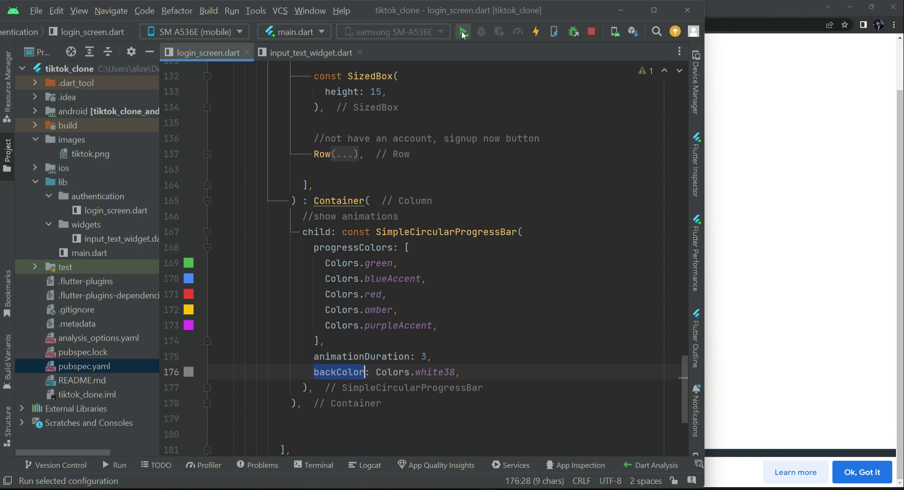
# Run the app on the phone and tap Login so the circular progress ring appears.
pyautogui.click(463, 31)
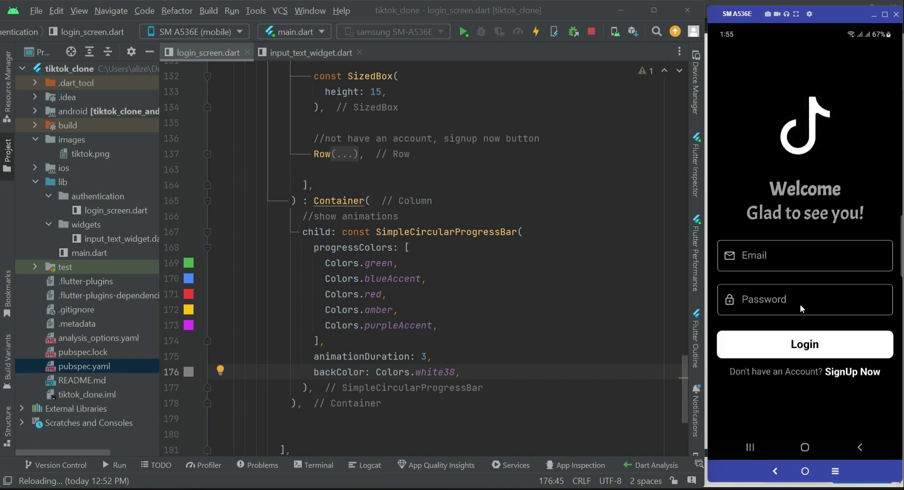
pyautogui.moveTo(796, 353)
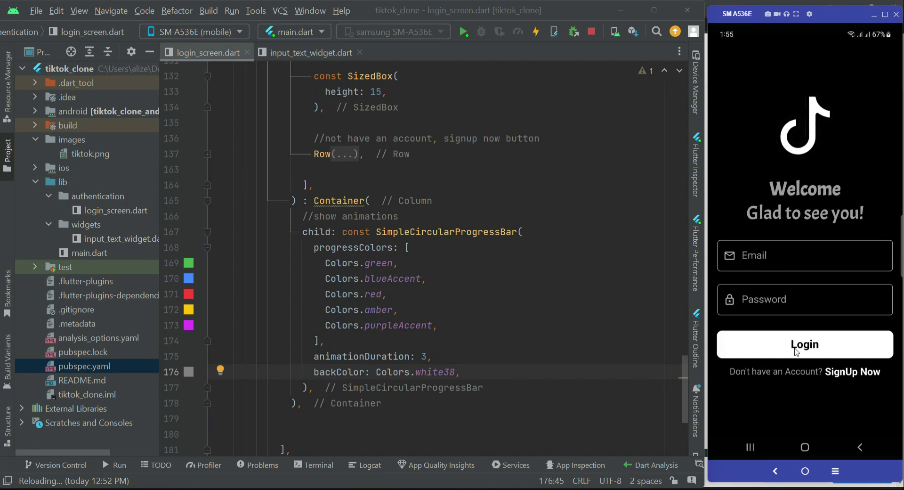
pyautogui.click(803, 344)
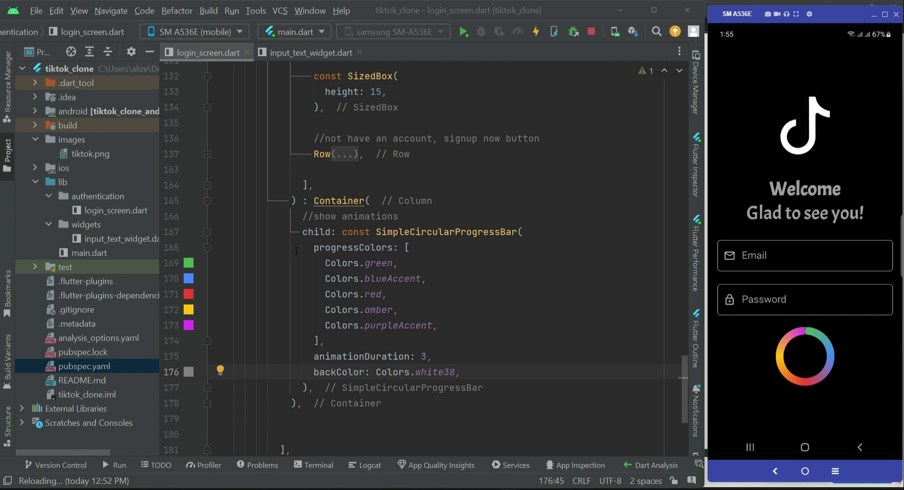
pyautogui.scroll(3)
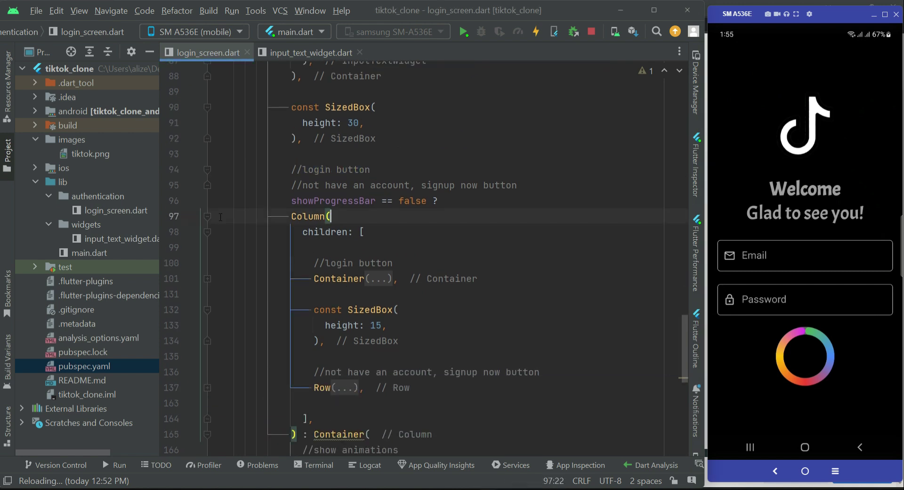
# Fold the Column block holding the login button in the editor.
pyautogui.click(207, 216)
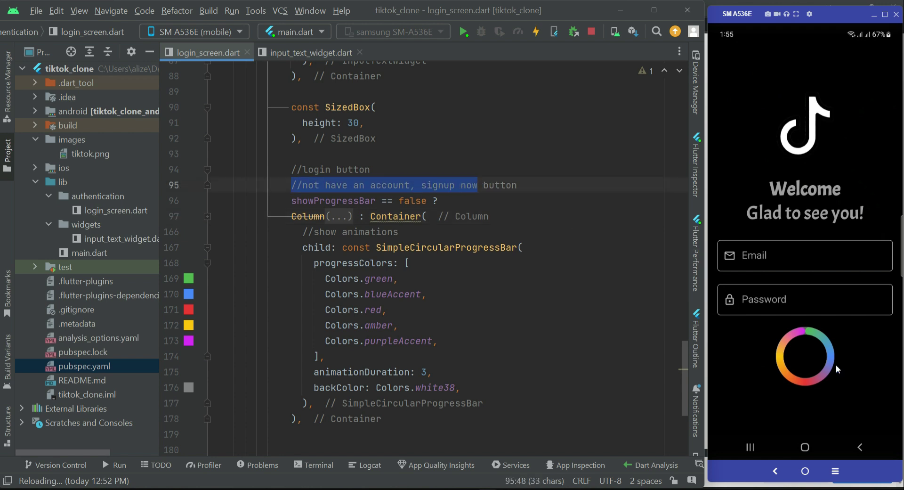
pyautogui.moveTo(859, 366)
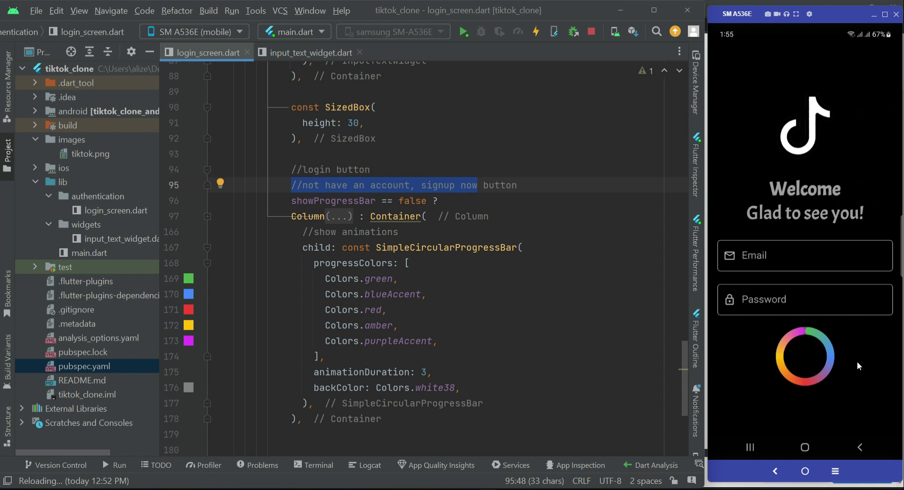
pyautogui.click(427, 216)
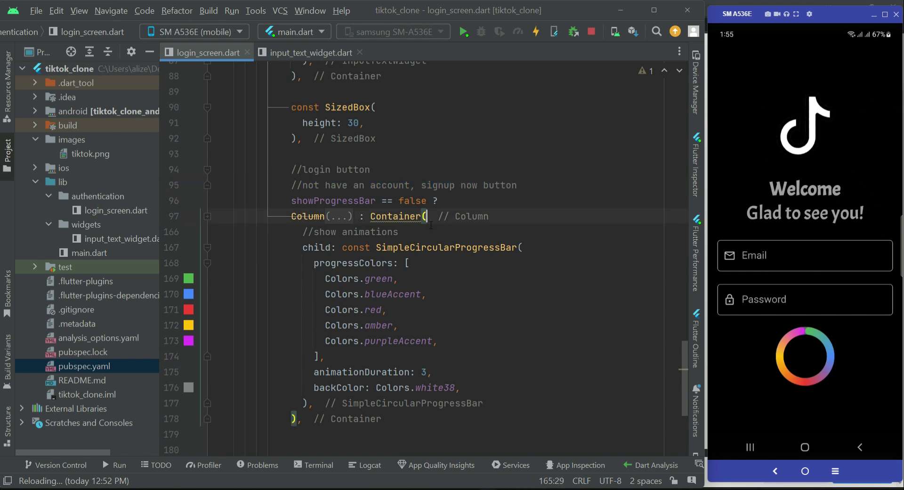
pyautogui.click(523, 247)
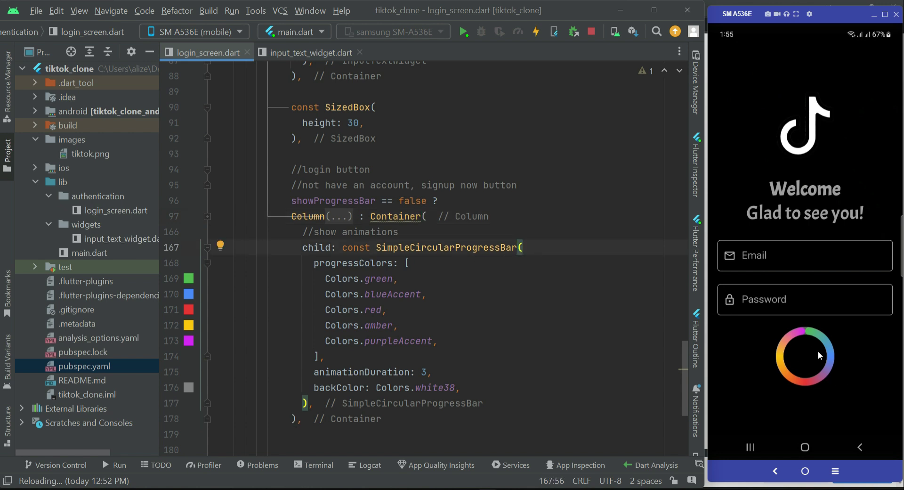
pyautogui.moveTo(825, 362)
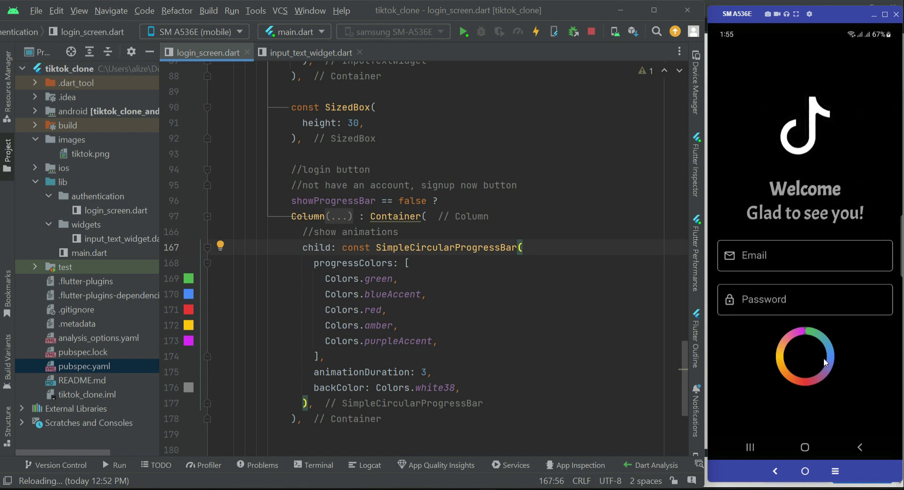